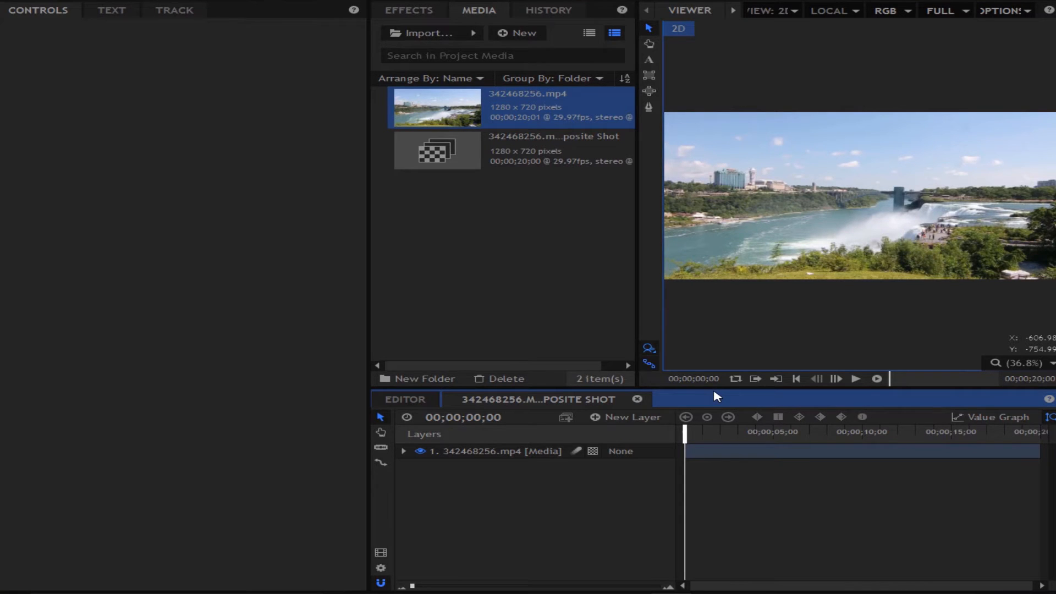
mouse_move(600, 413)
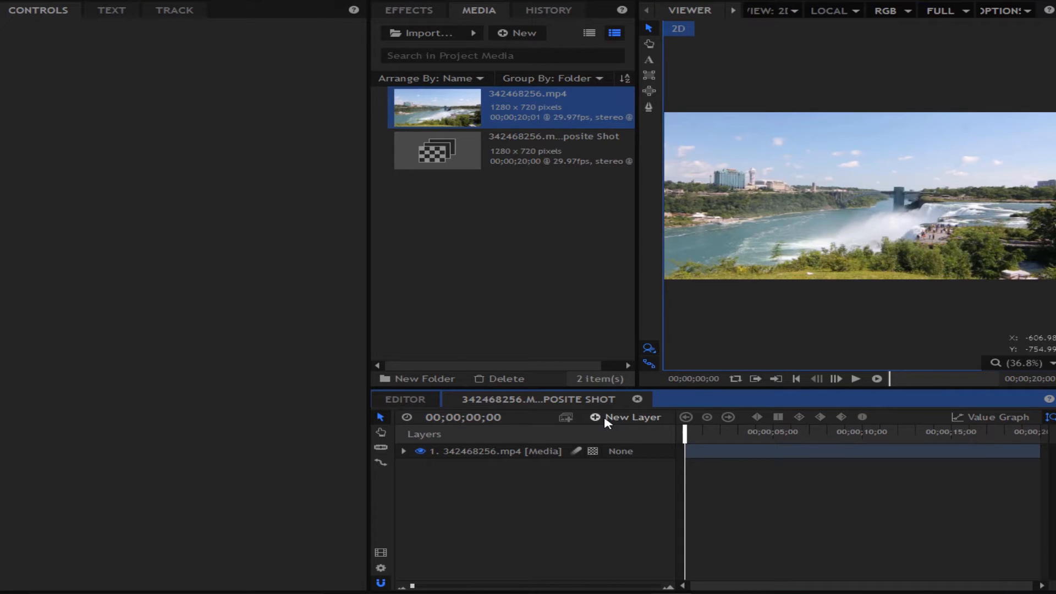
mouse_move(471, 545)
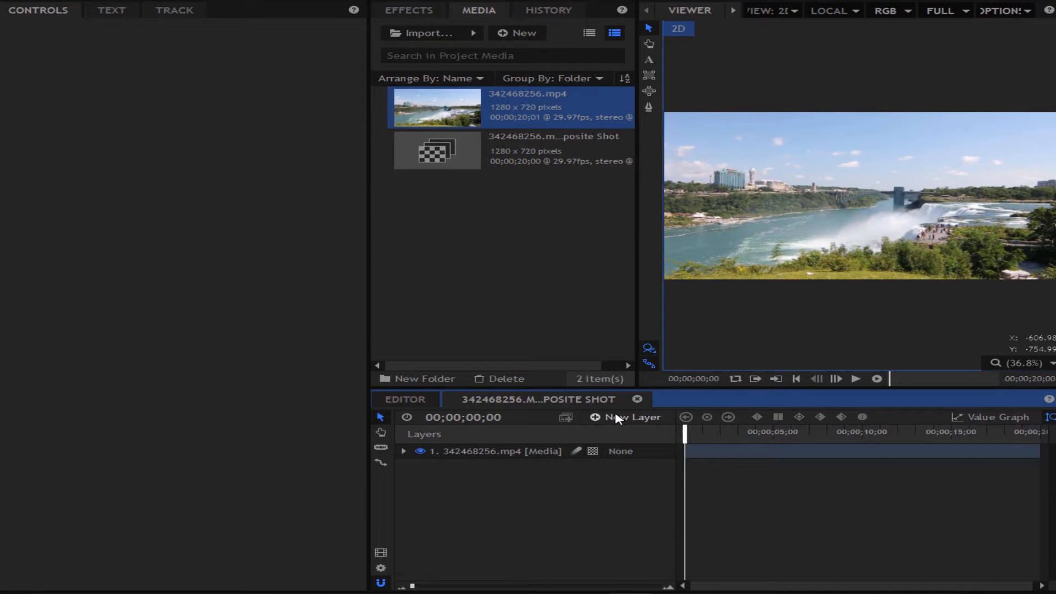
Add a Grade layer from the New Layer dropdown above the Niagara Falls clip
click(632, 417)
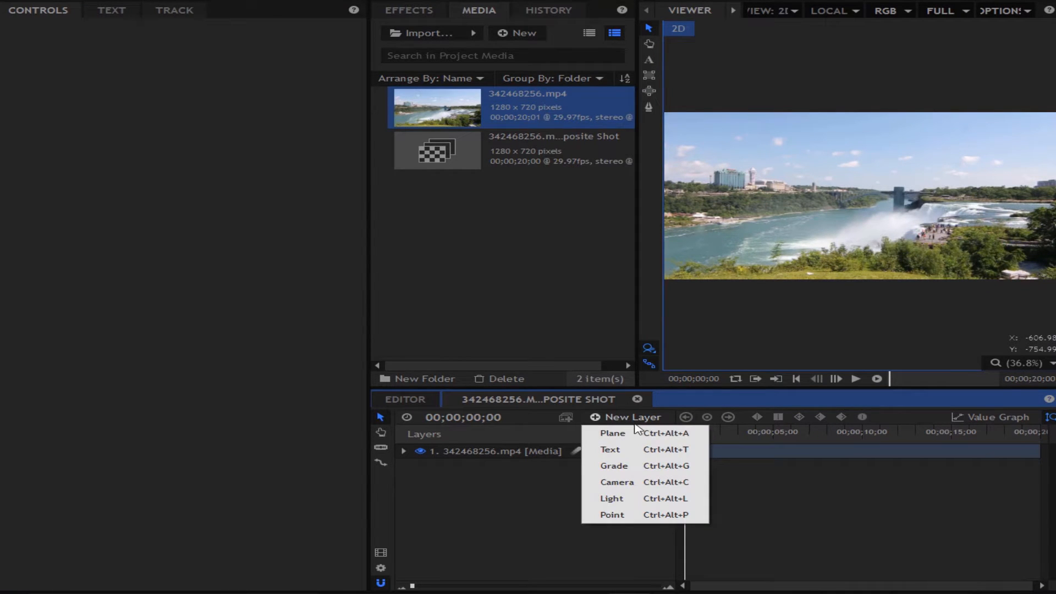
click(614, 466)
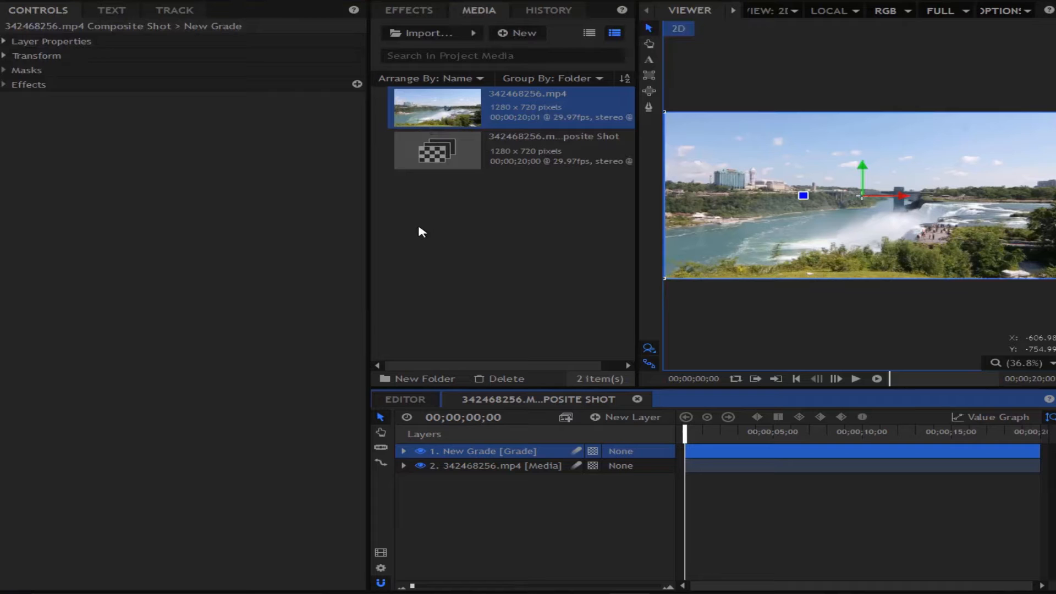
Search the effects for 'cur' and apply Curves to the grade layer
click(408, 10)
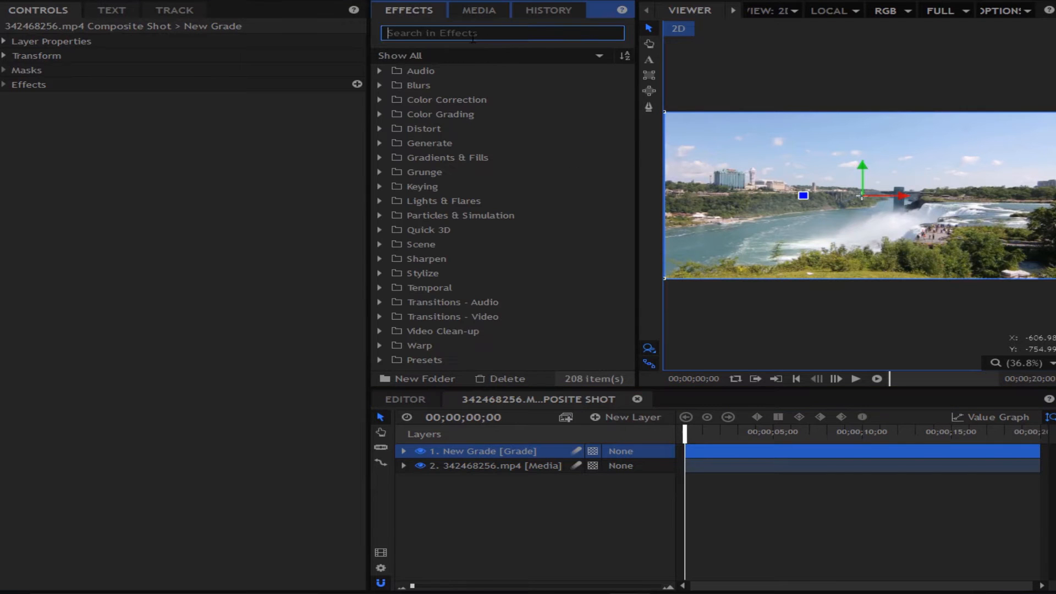
text(cur)
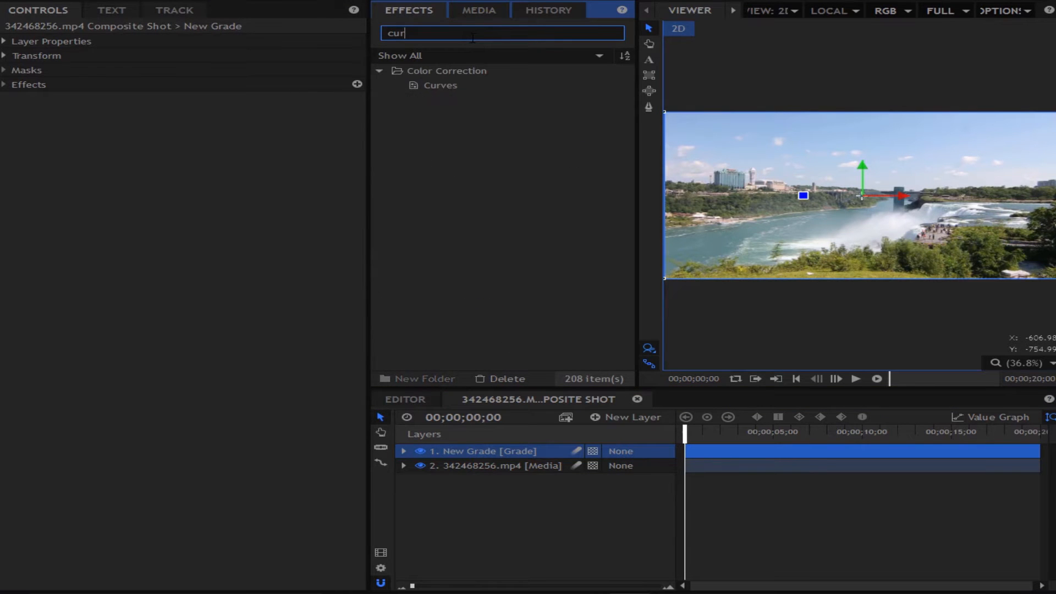
click(440, 85)
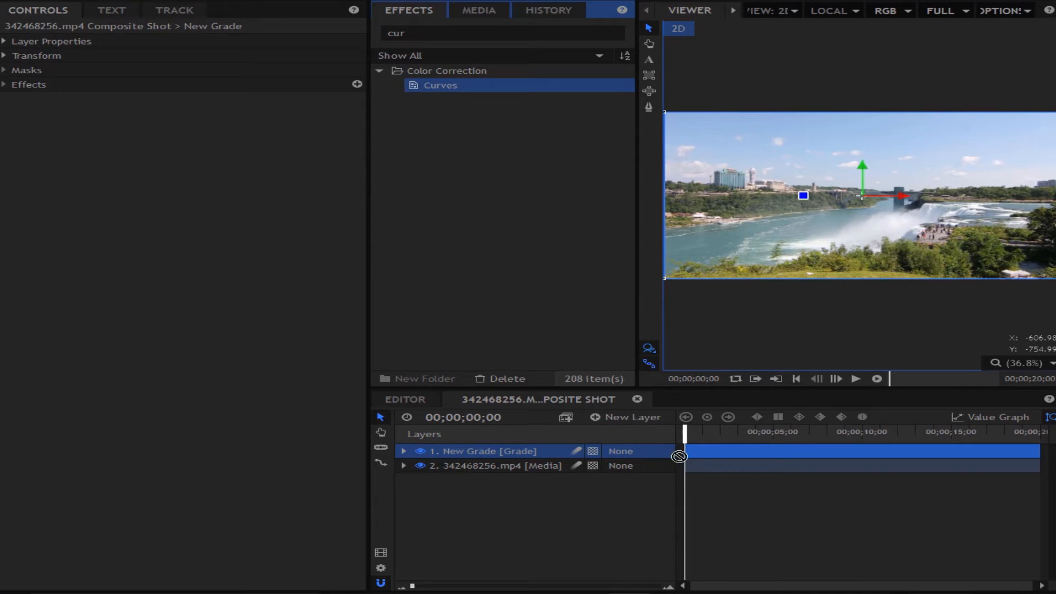
click(403, 452)
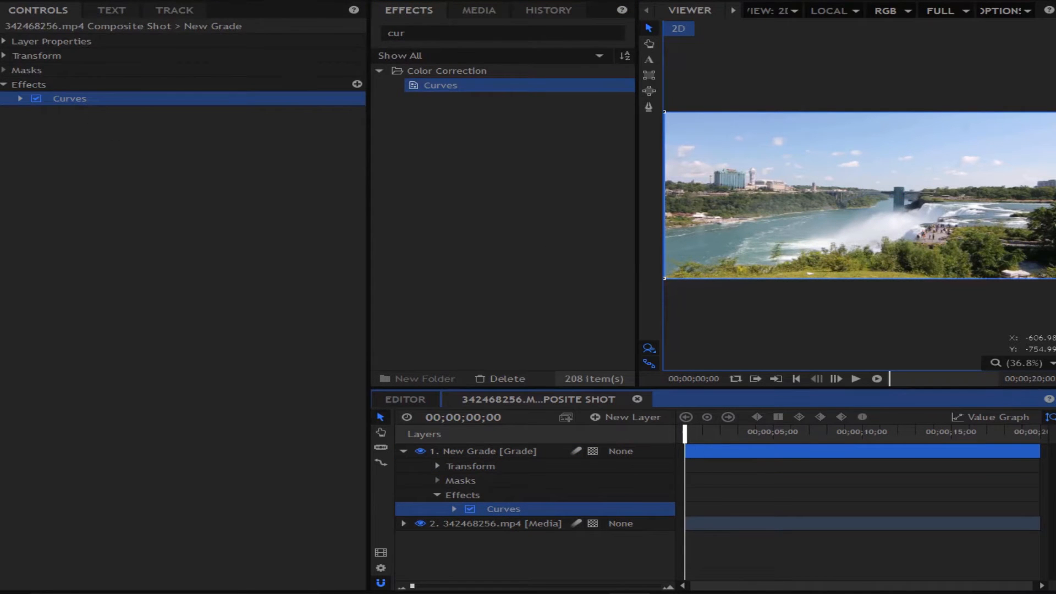
Shape the Curves into a gentle S-curve and toggle it off and on to compare
click(20, 98)
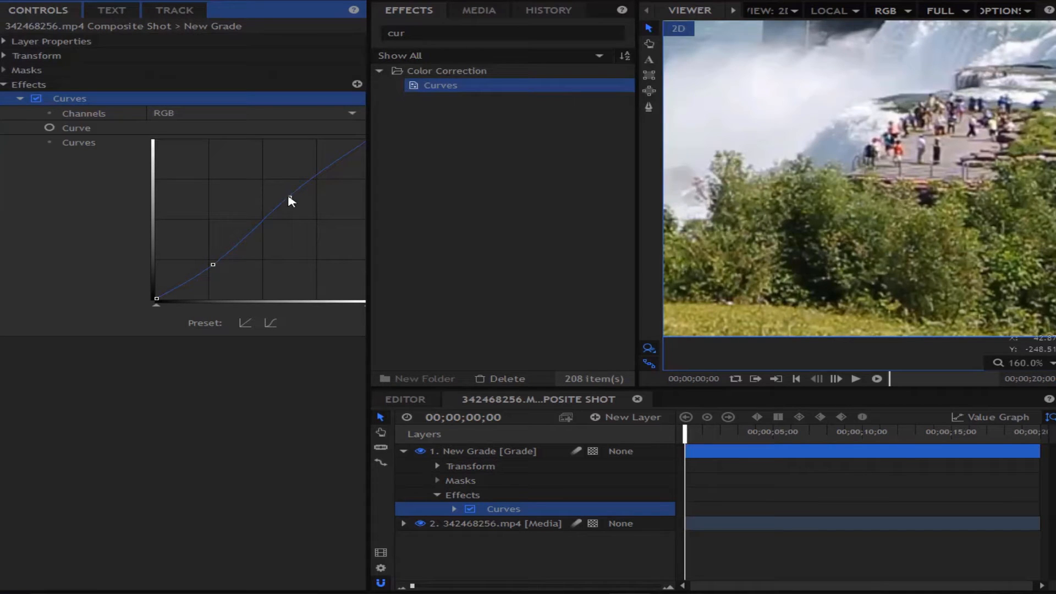
drag(288, 197, 215, 268)
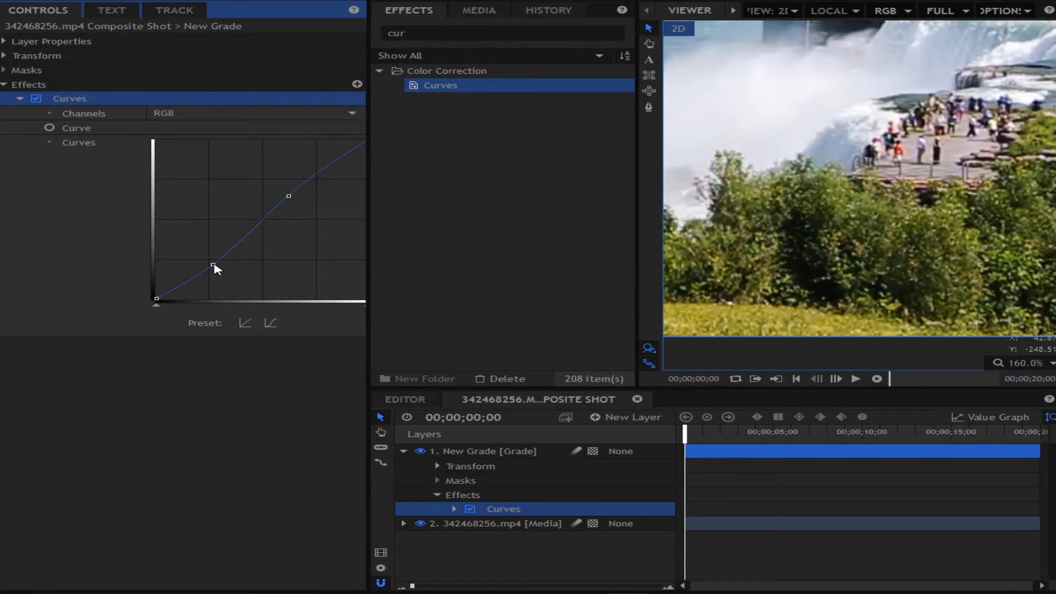
drag(214, 265, 216, 268)
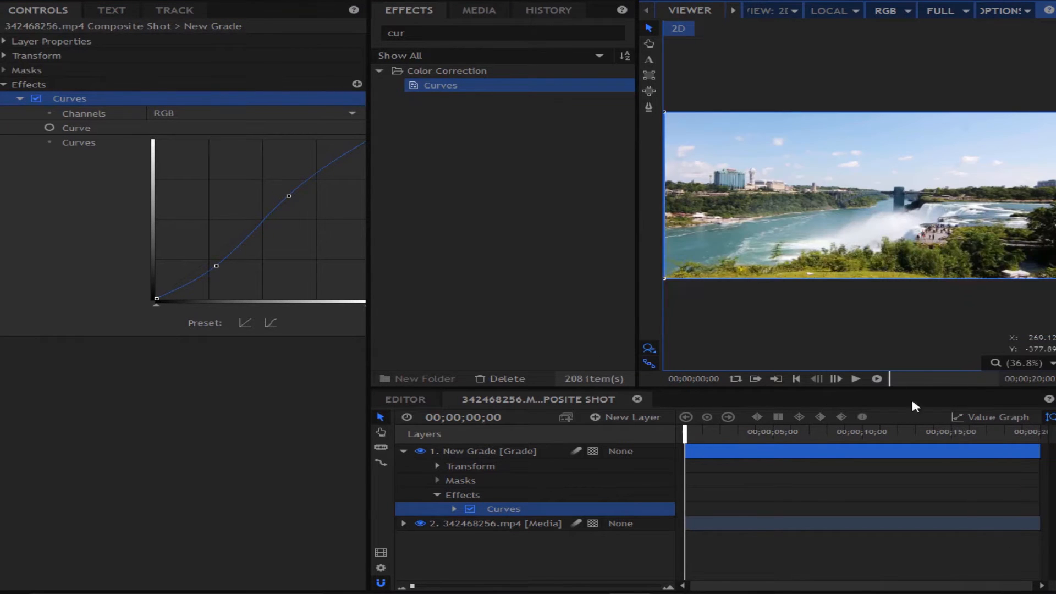
click(35, 98)
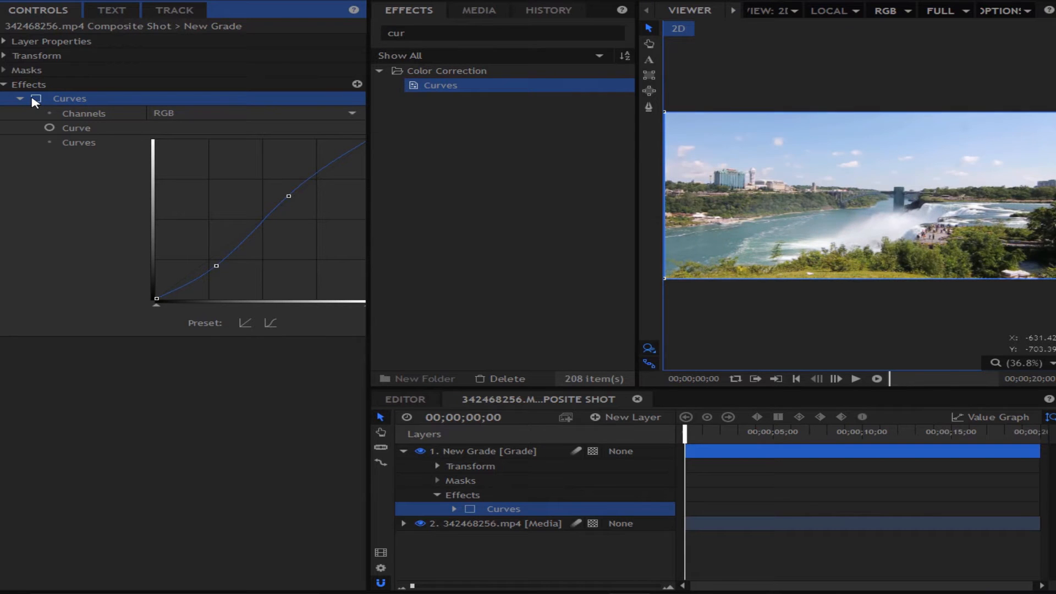
click(36, 98)
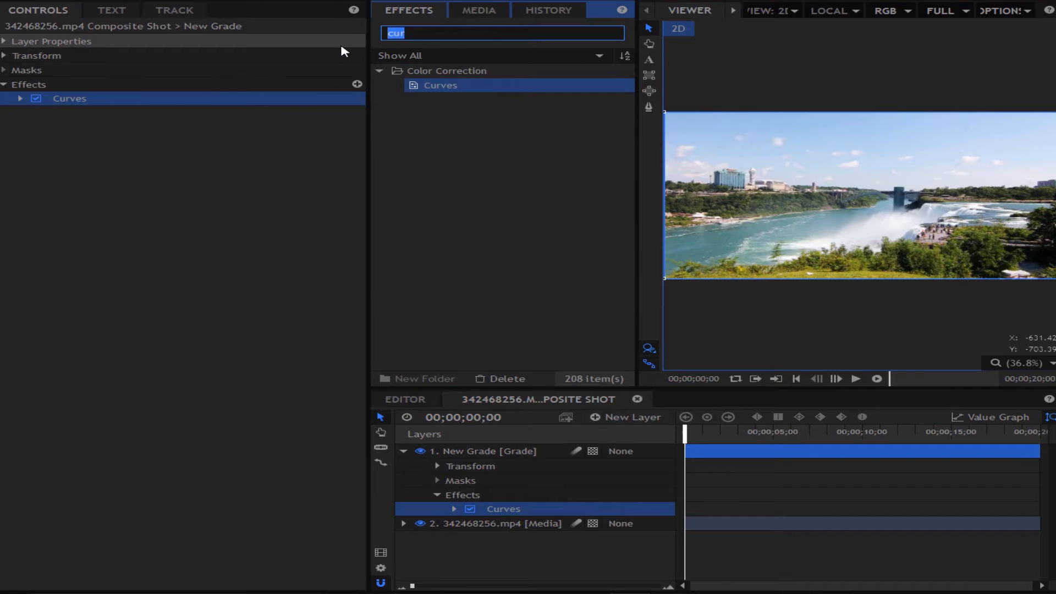
Apply Color Balance and set the shadows to red -33, green 4, blue 10
text(cool)
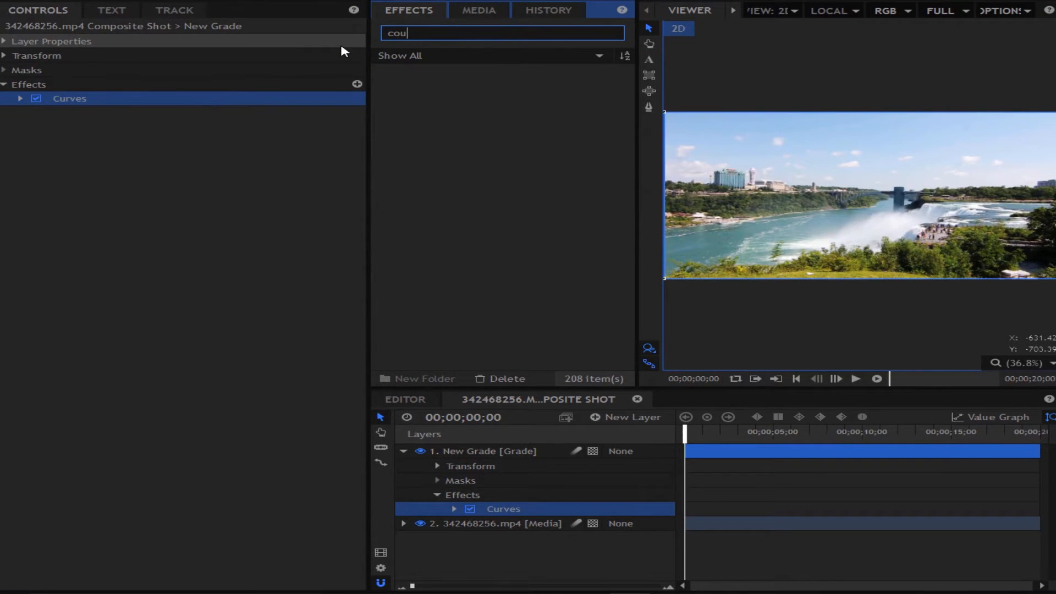
text(colo)
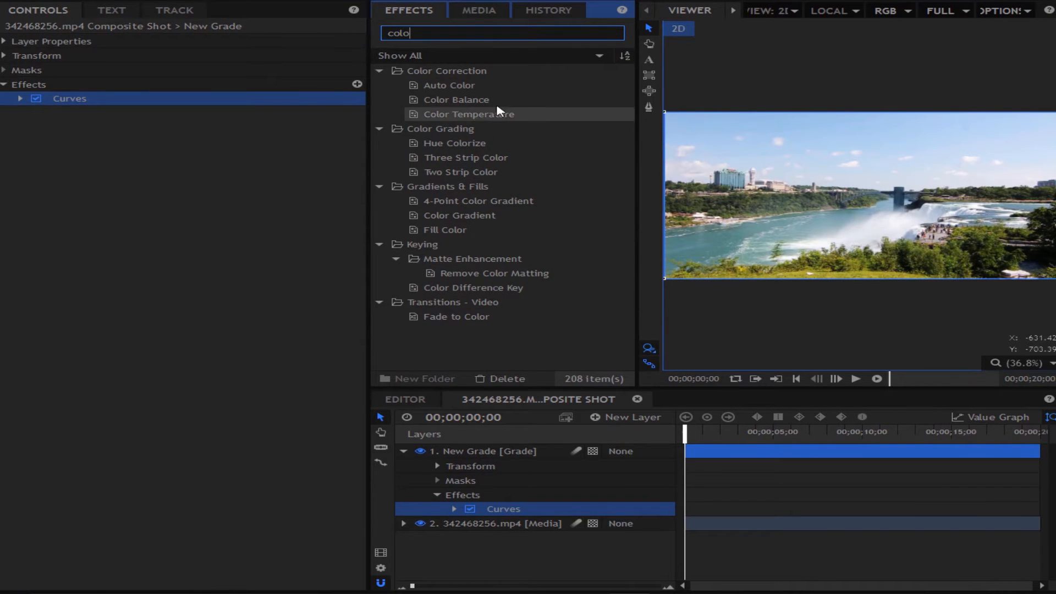
click(456, 100)
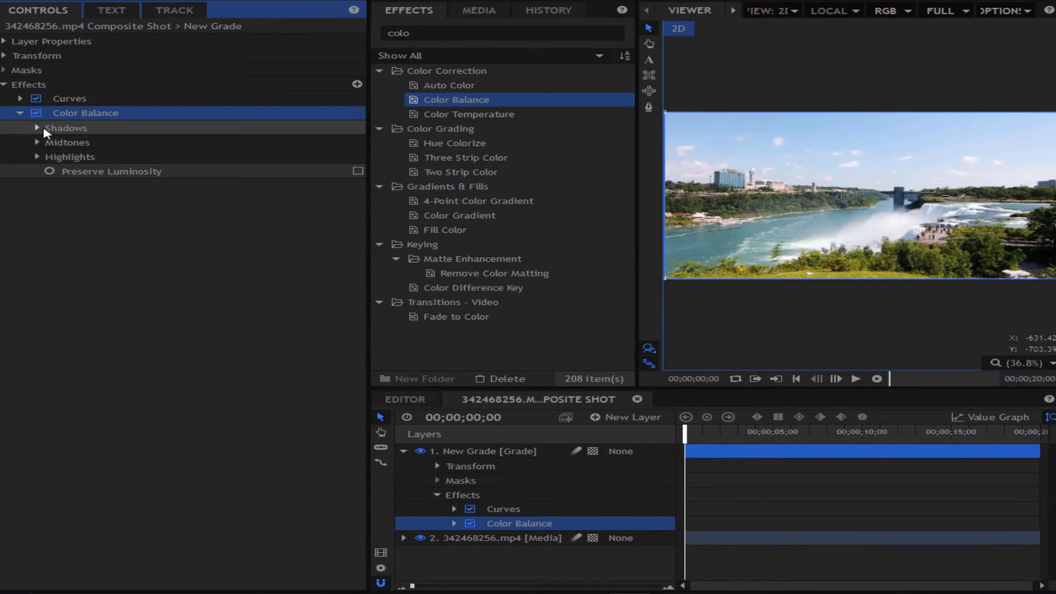
click(37, 128)
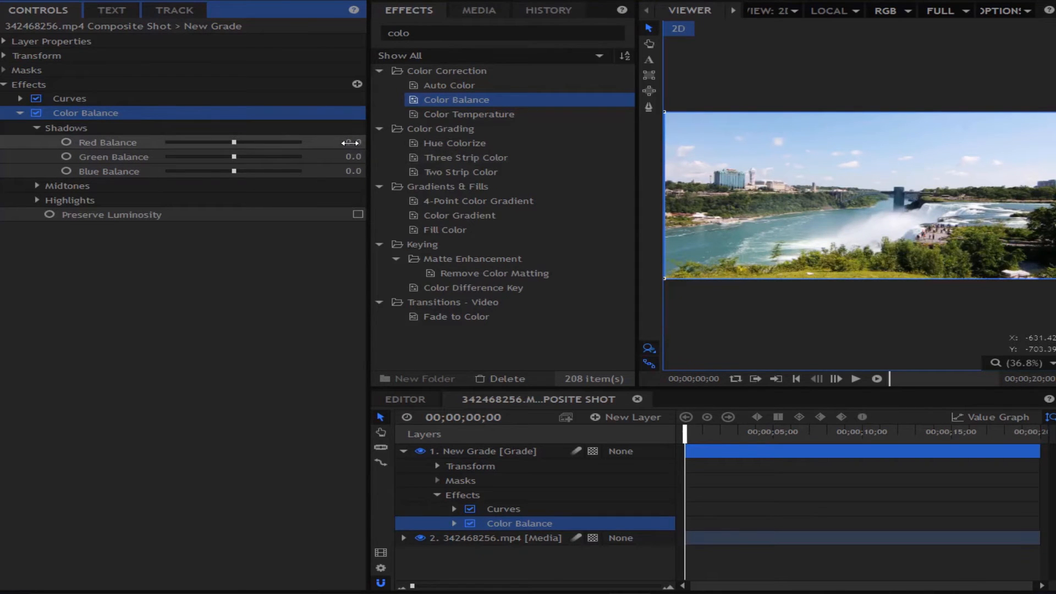
drag(234, 142, 204, 142)
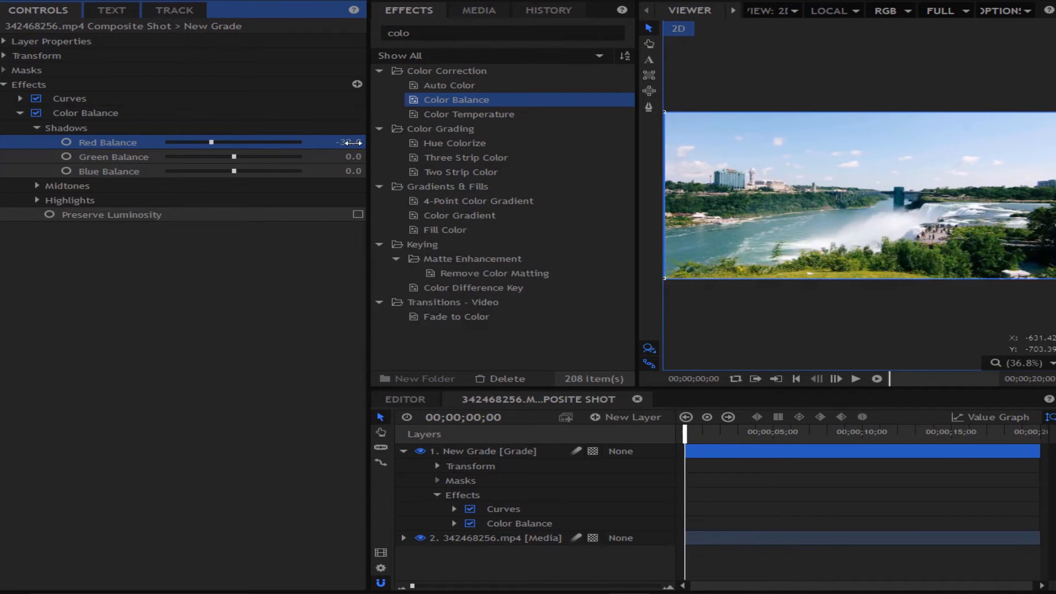
mouse_move(346, 156)
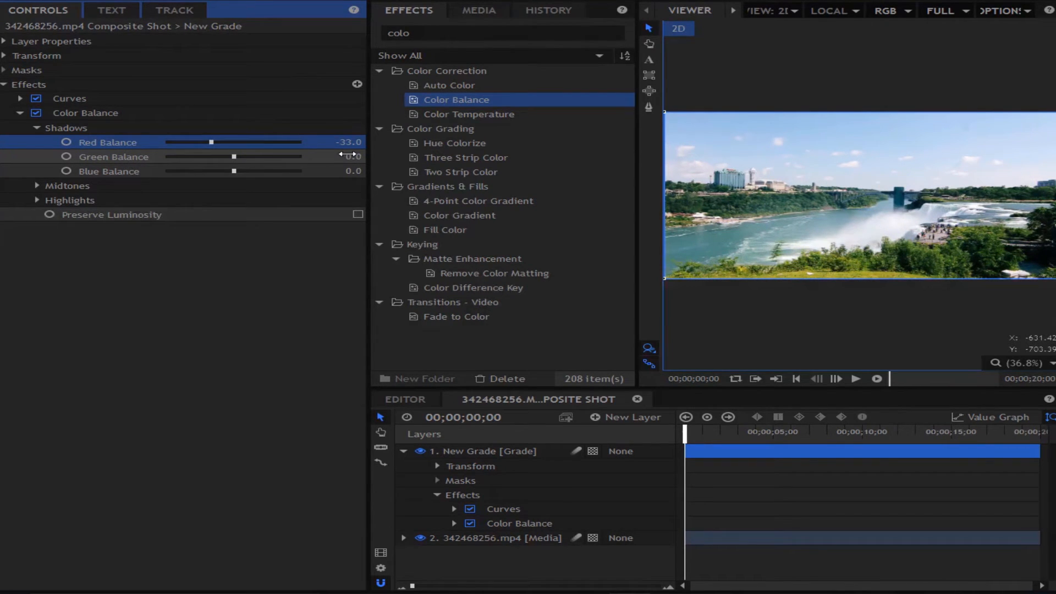
click(20, 113)
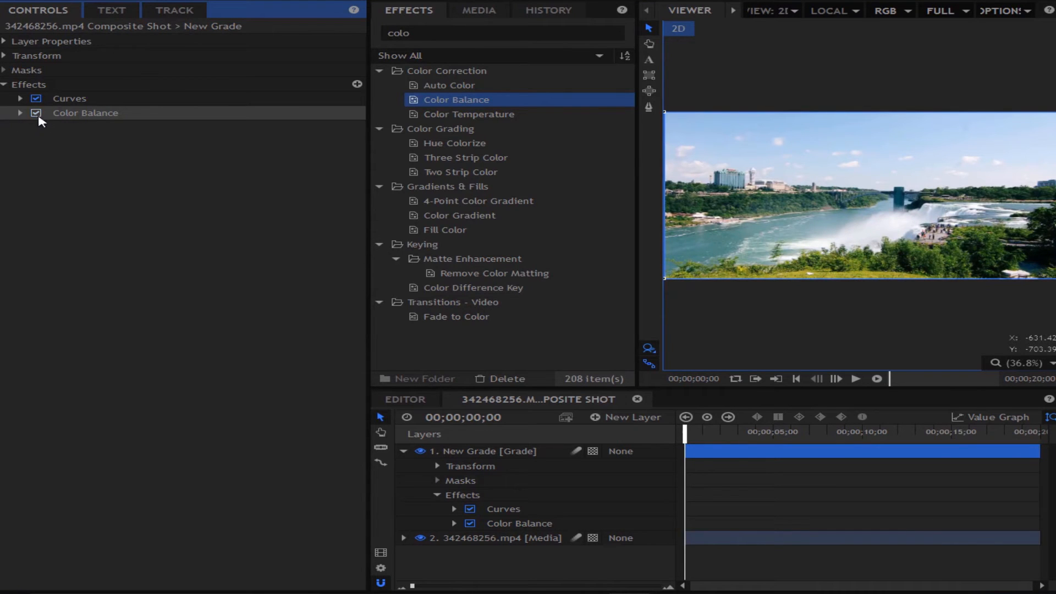
click(20, 114)
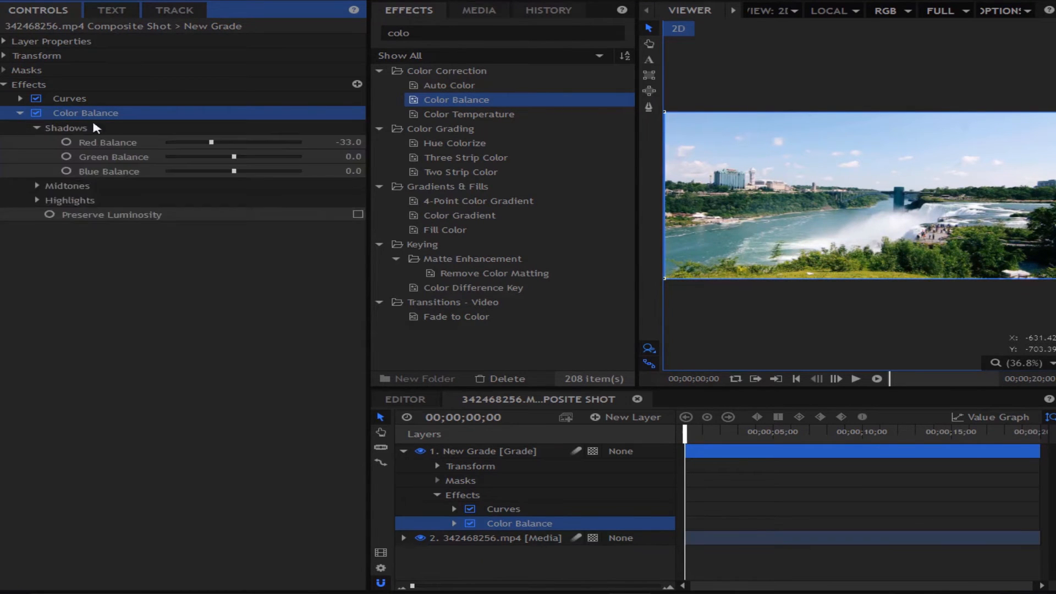
drag(234, 156, 237, 157)
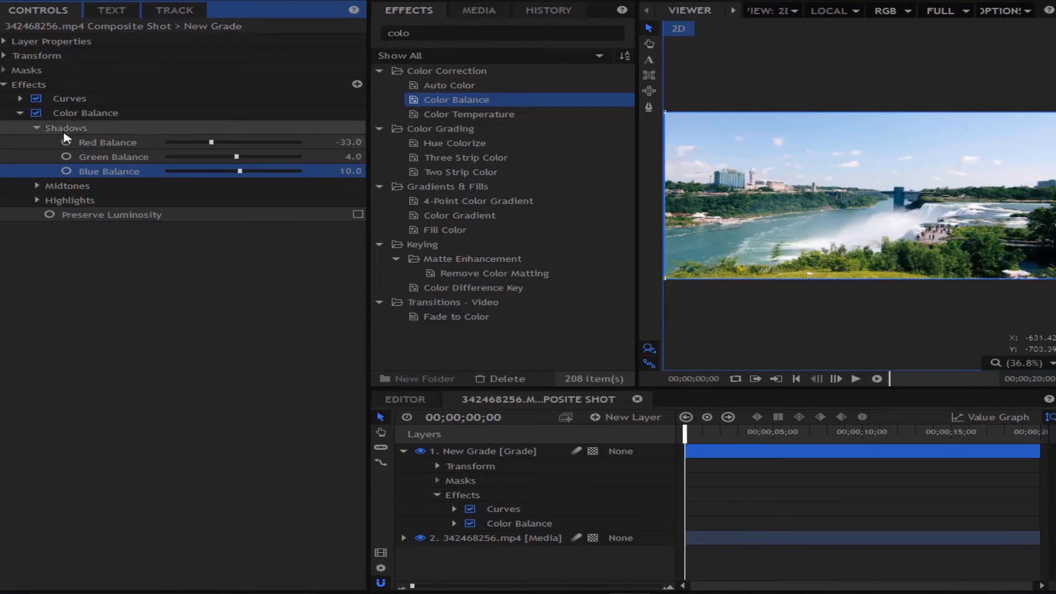
click(20, 112)
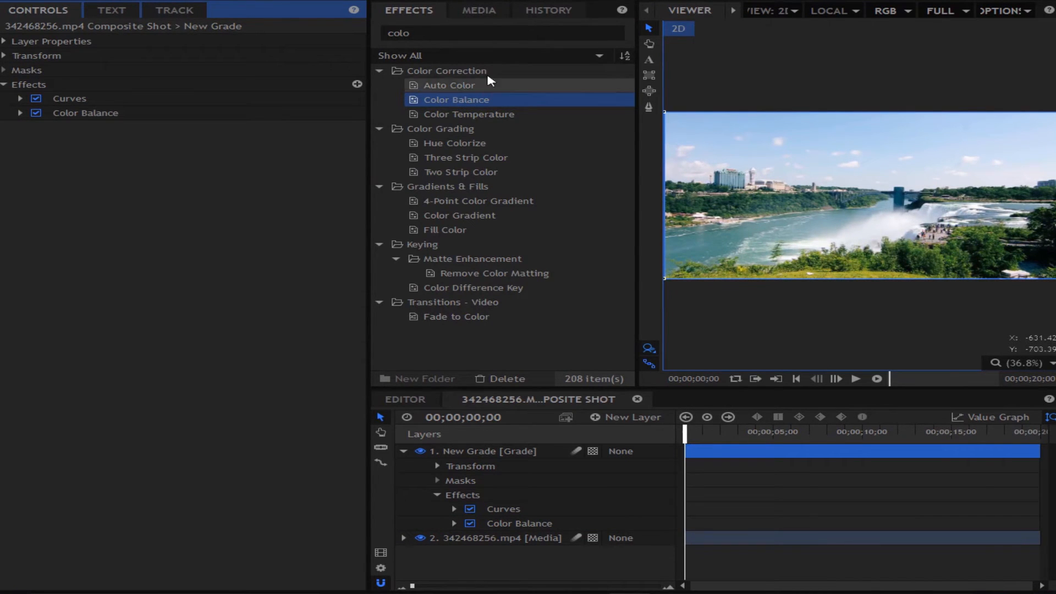
Search 'lett' and apply the Letterbox effect to the New Grade layer
click(502, 33)
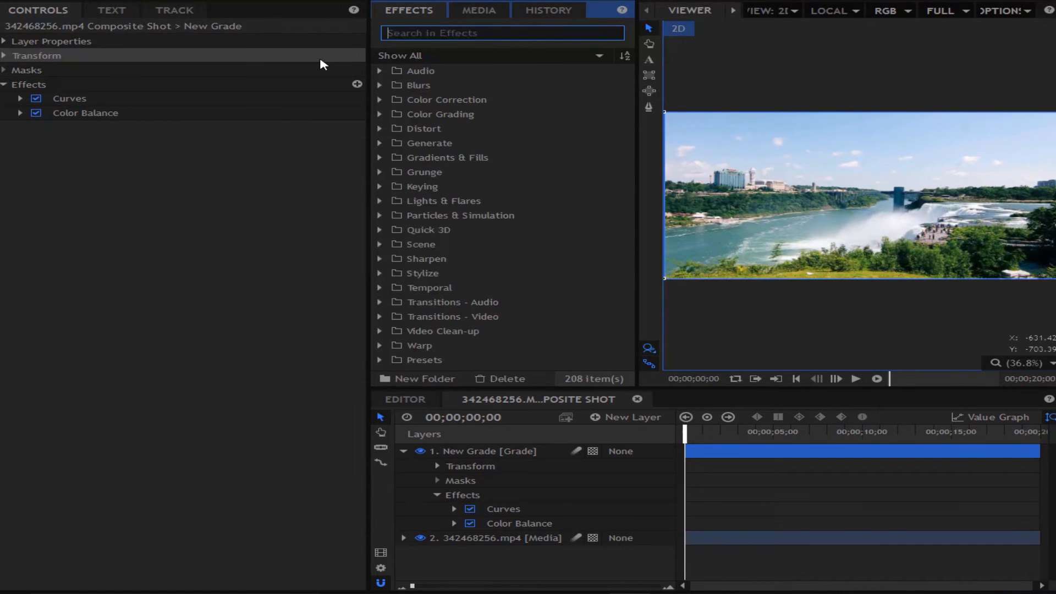
text(lett)
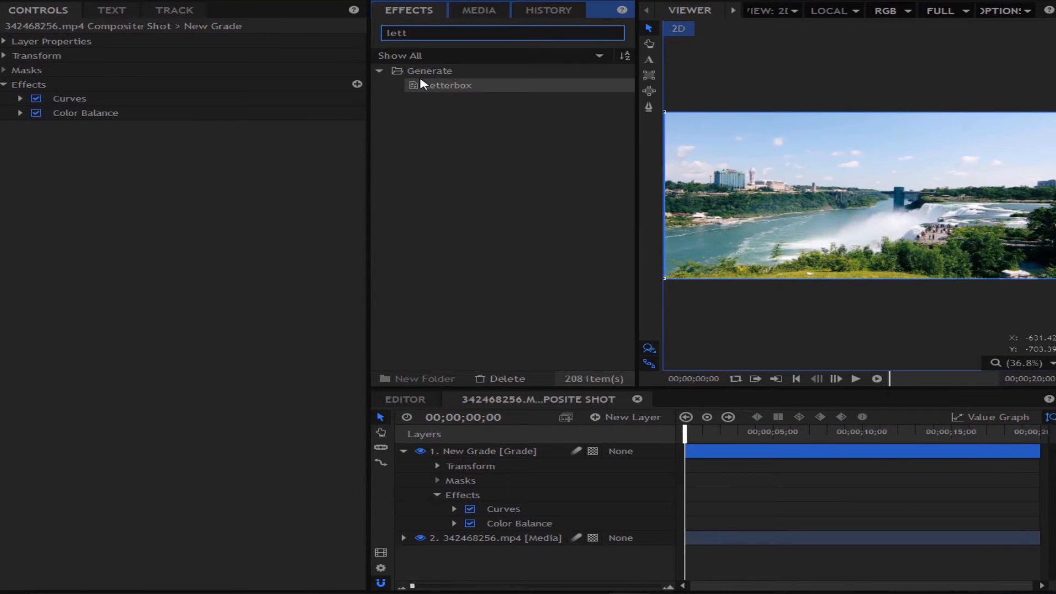
double_click(447, 85)
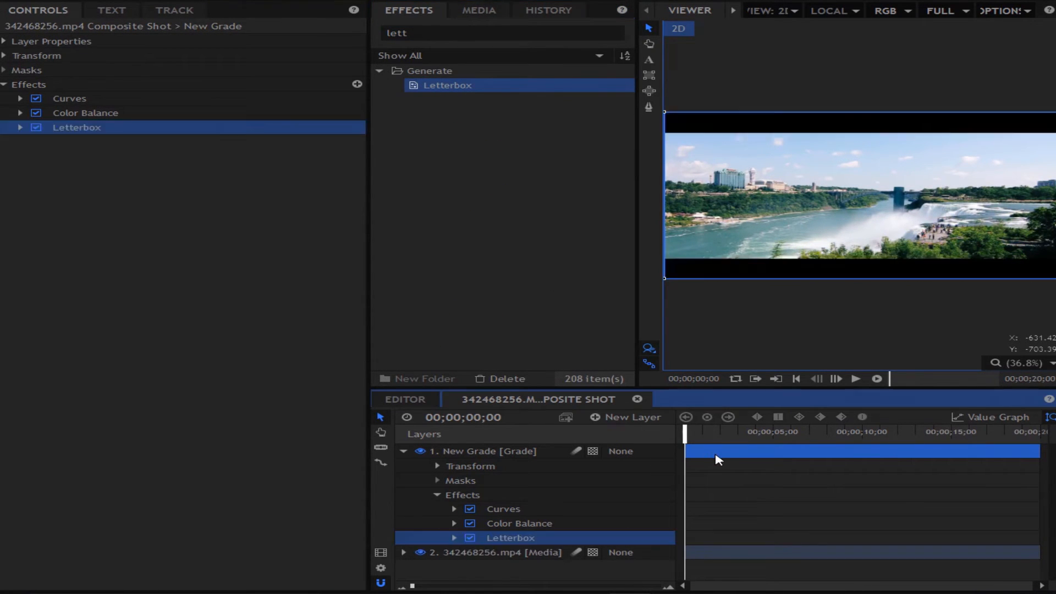
click(405, 452)
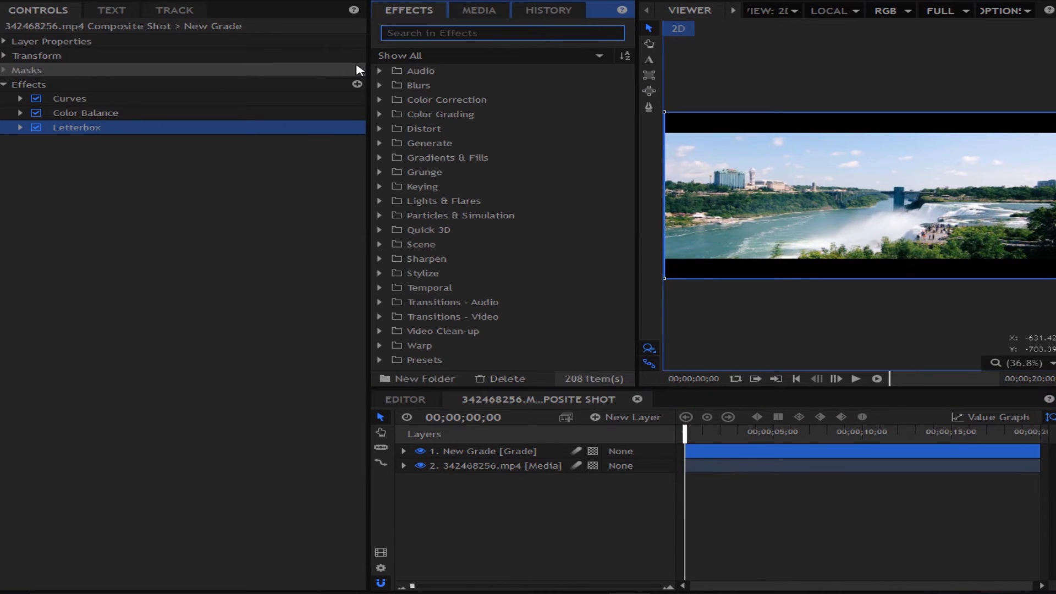
Apply Sharpen and tune it to 26% strength with 0.7 feature size
text(s)
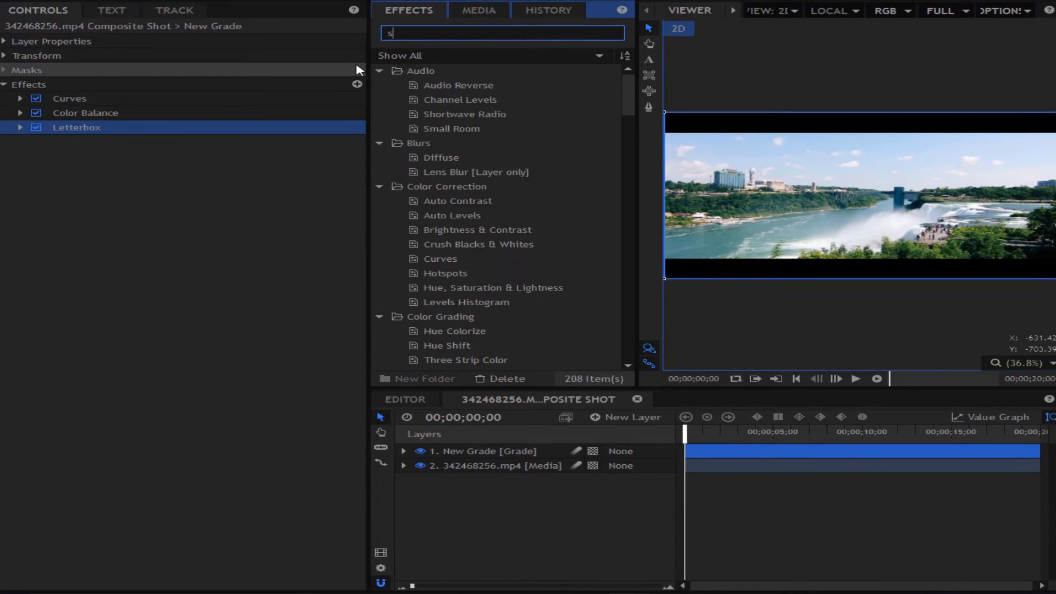
text(ha)
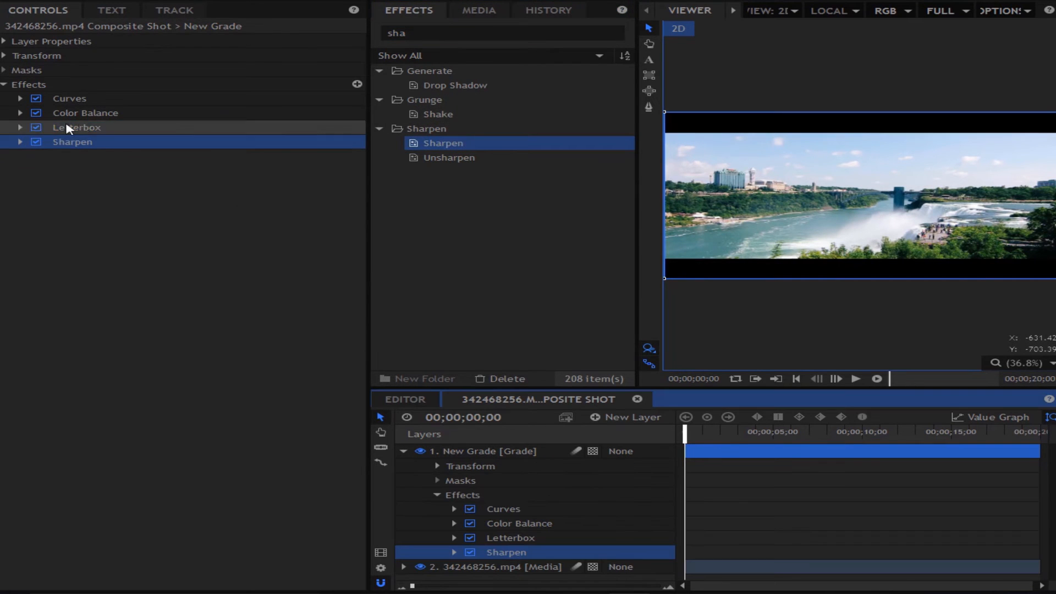
click(21, 142)
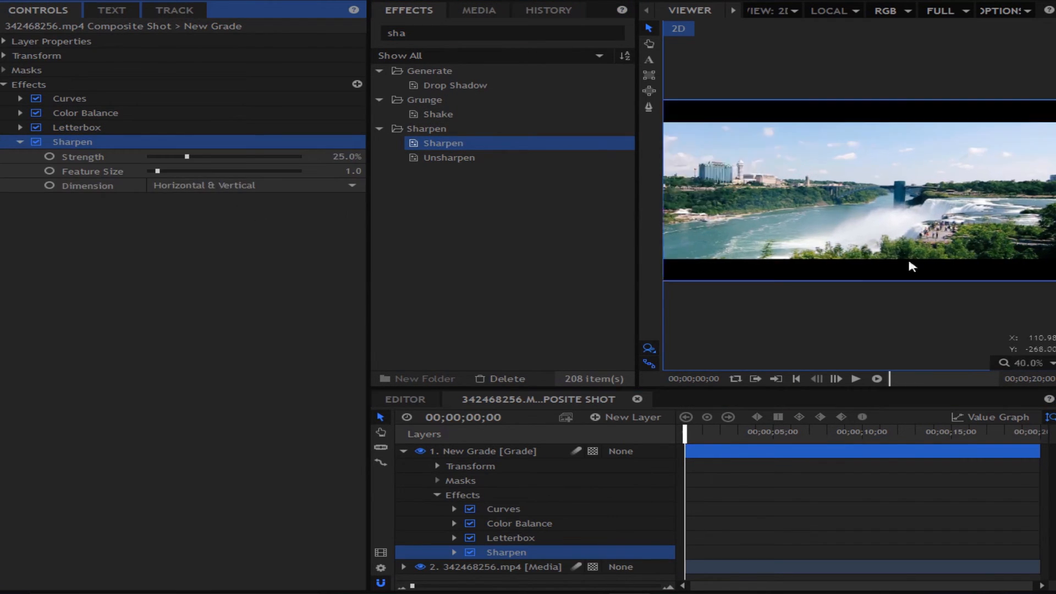
drag(187, 157, 299, 156)
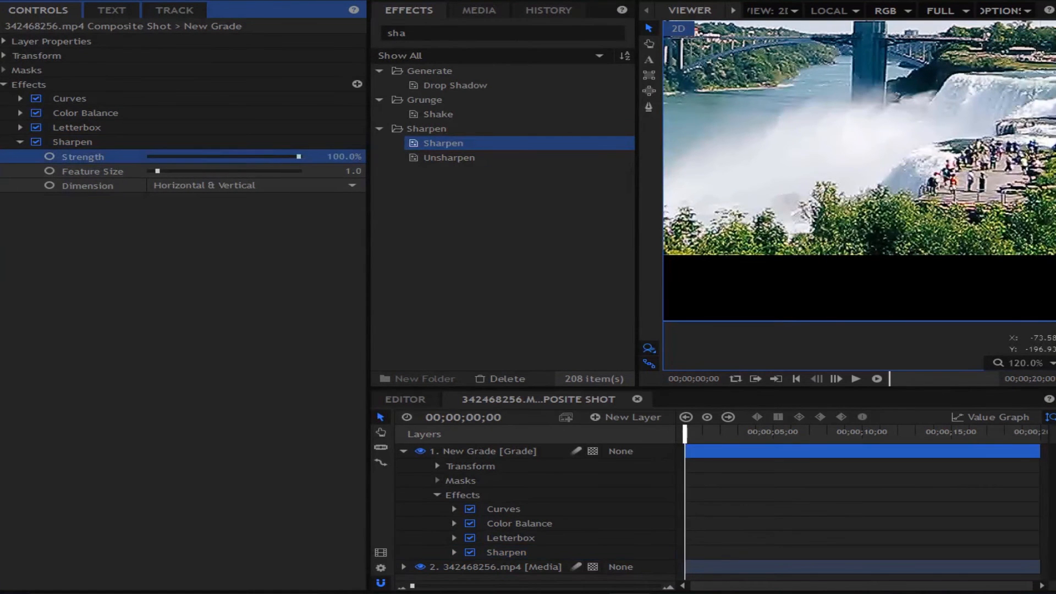
drag(298, 157, 200, 157)
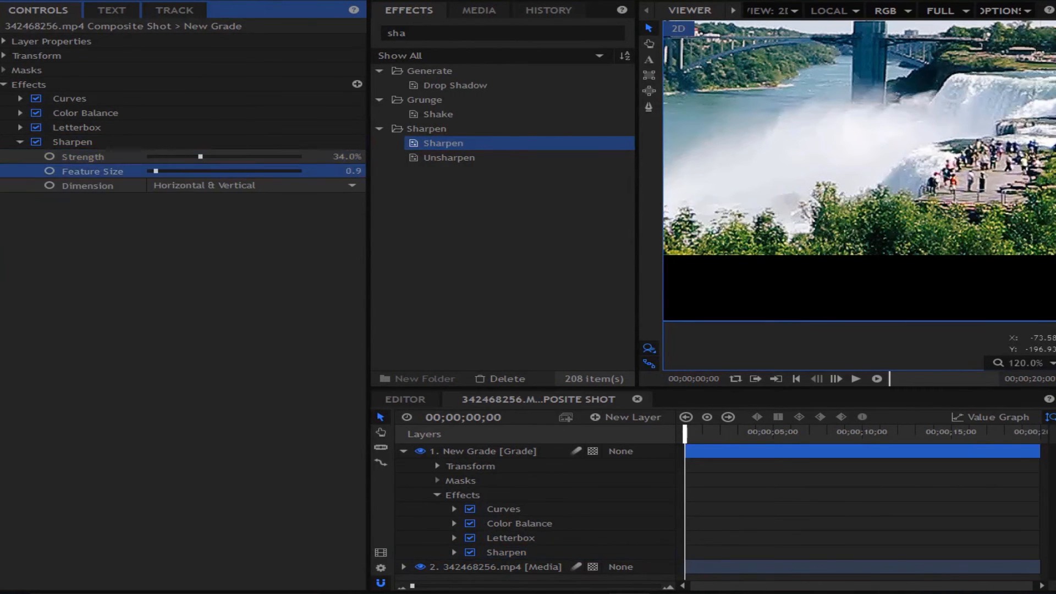
drag(200, 157, 300, 156)
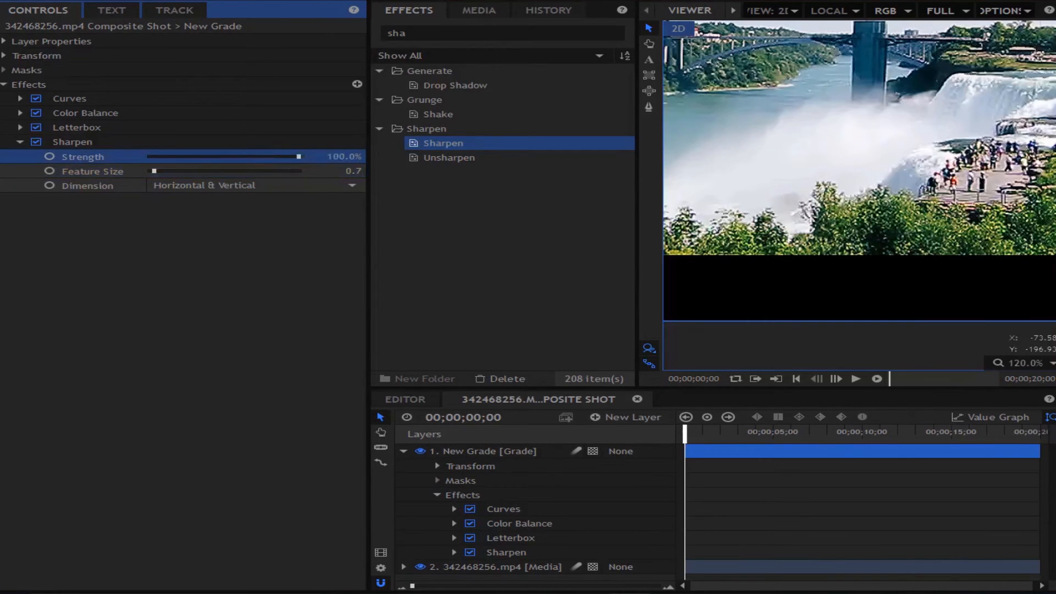
drag(298, 156, 192, 156)
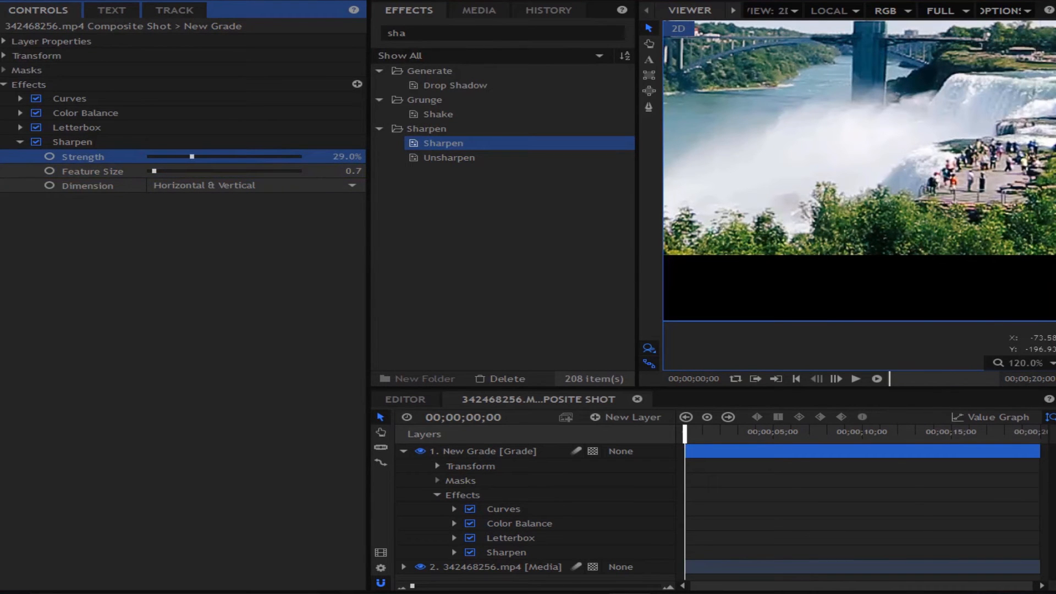
drag(192, 156, 189, 156)
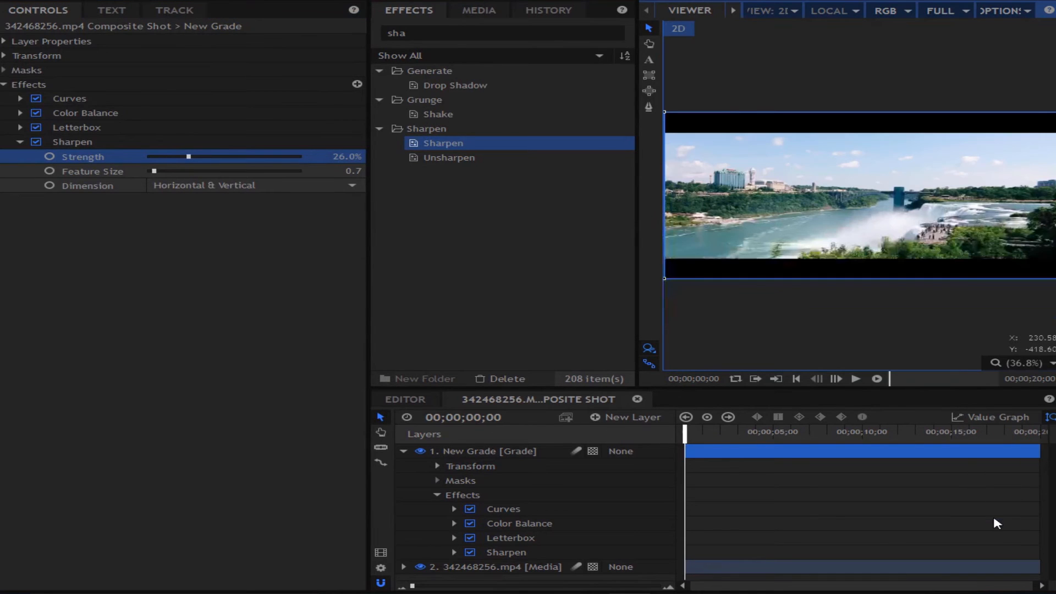
Toggle Sharpen off and on to compare, then select all four grade effects
click(35, 141)
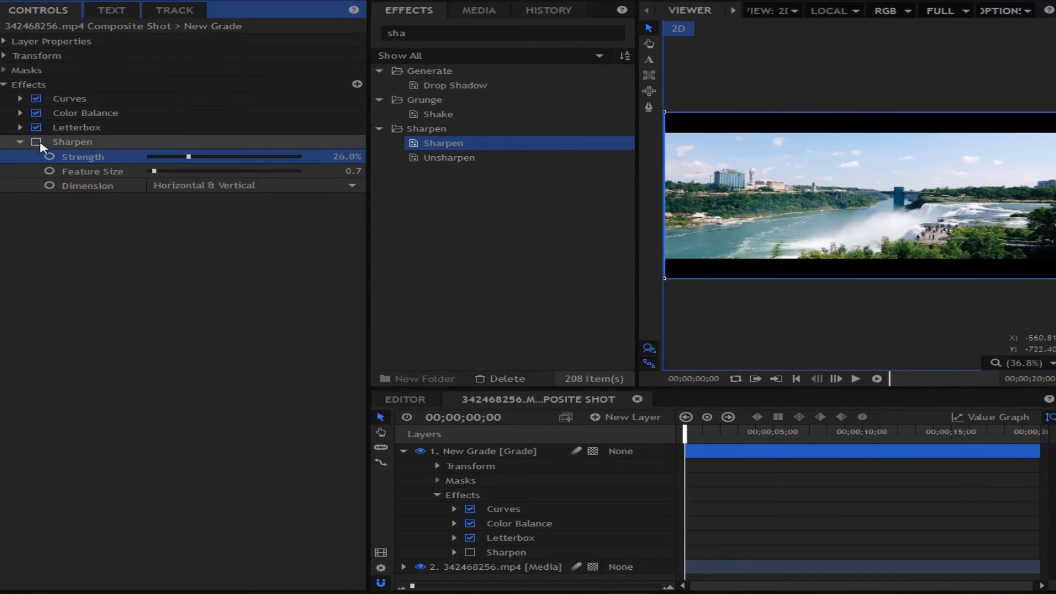
click(36, 142)
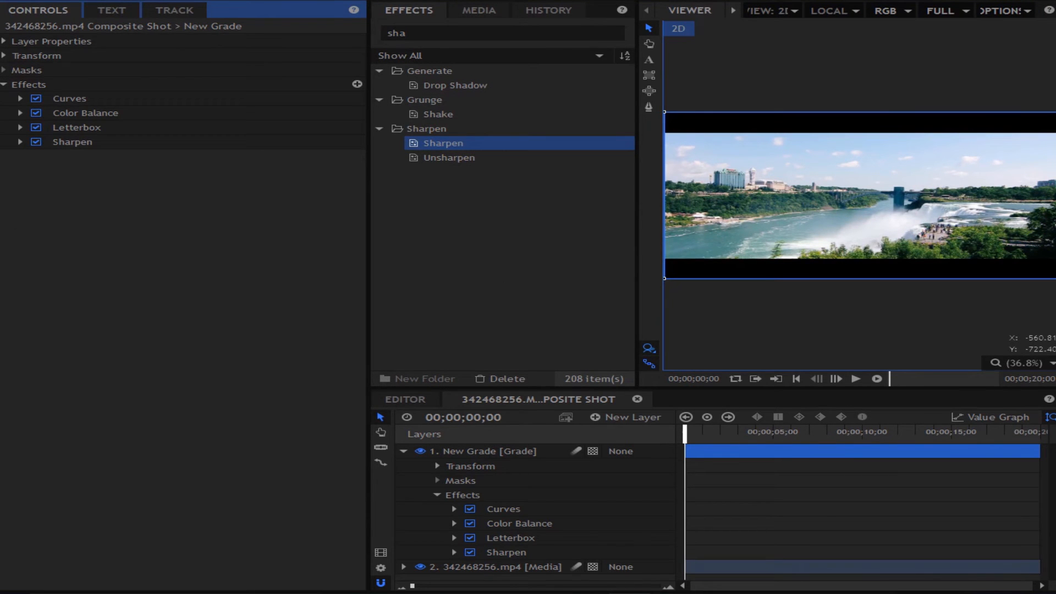
click(72, 142)
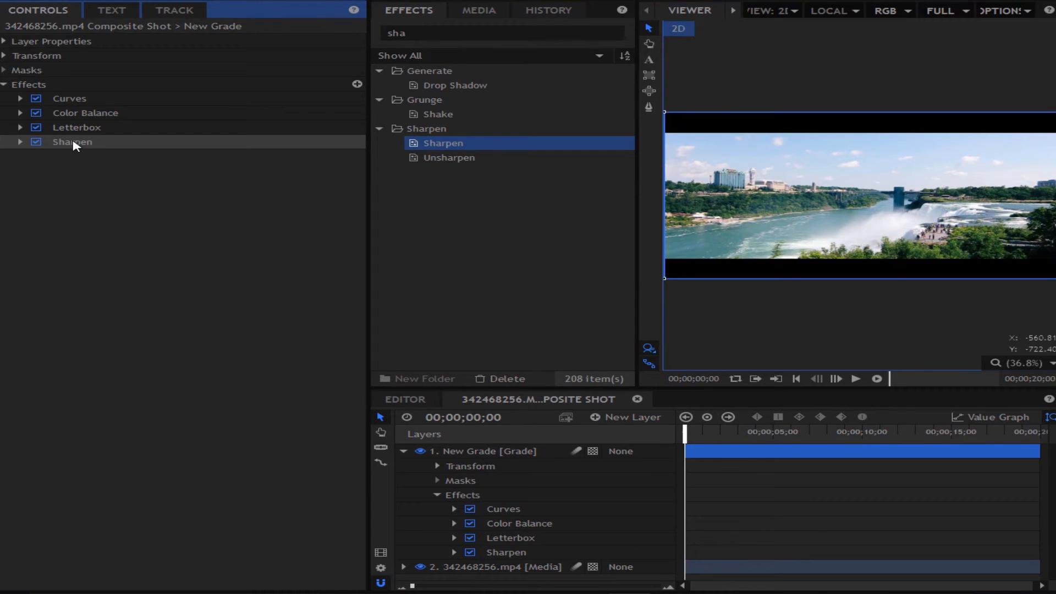
click(72, 142)
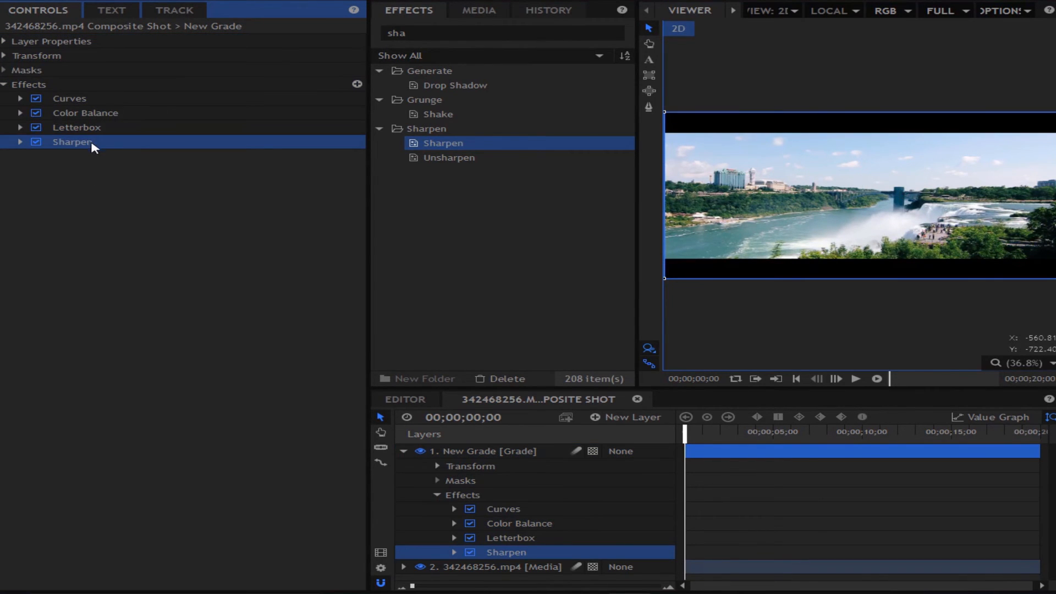
click(77, 127)
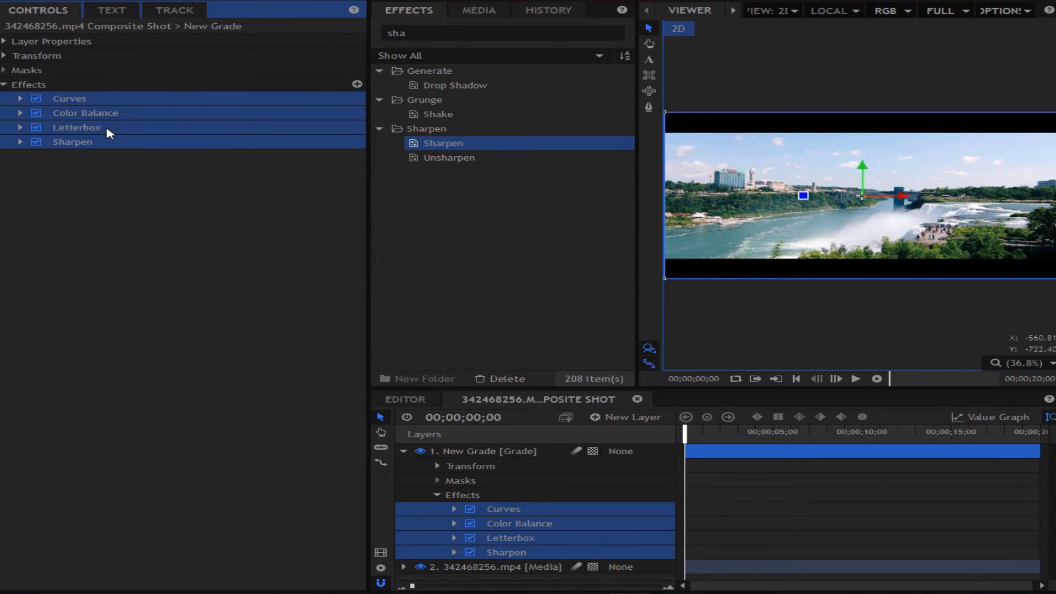
Save the four selected effects as a preset named 'Action Movie'
right_click(76, 128)
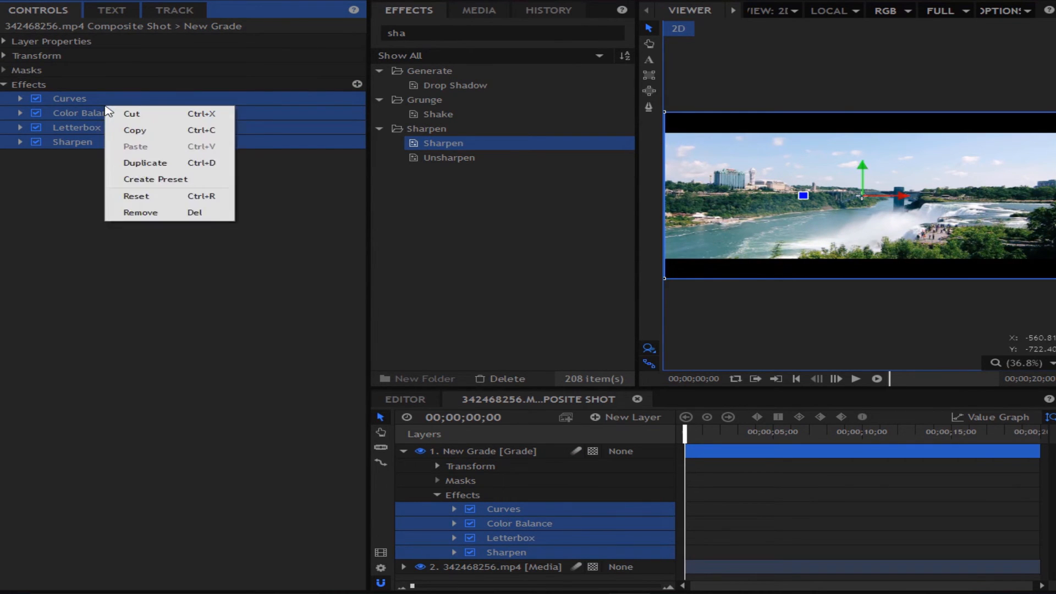
click(155, 178)
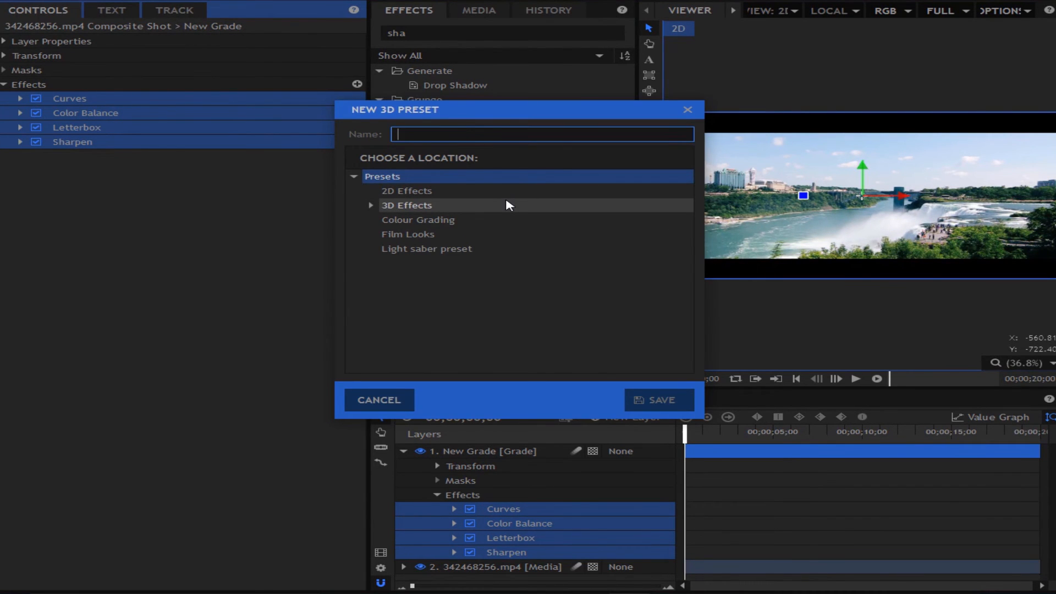
text(Action)
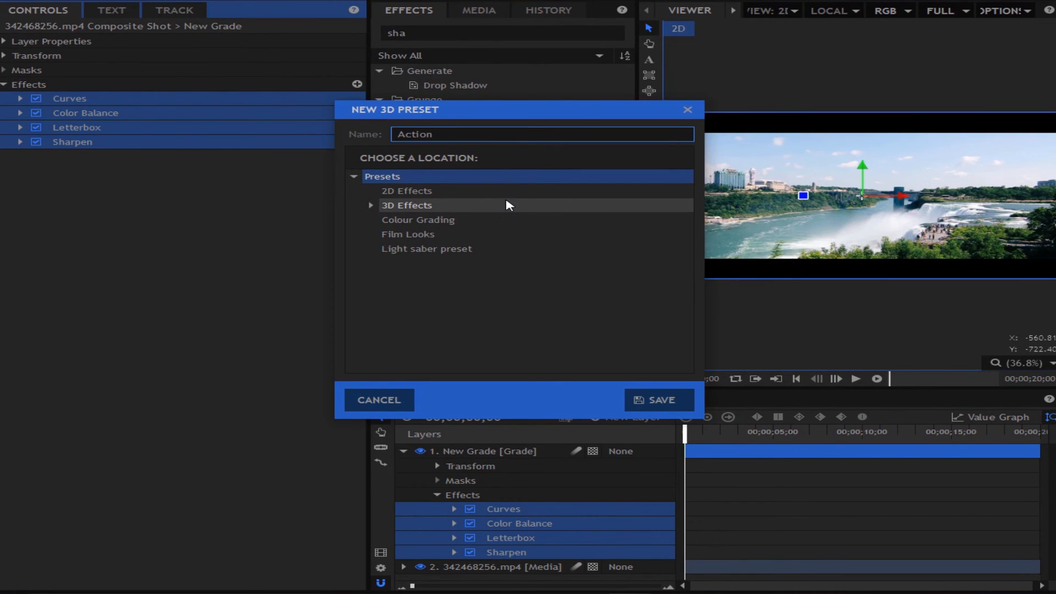
text(Movie)
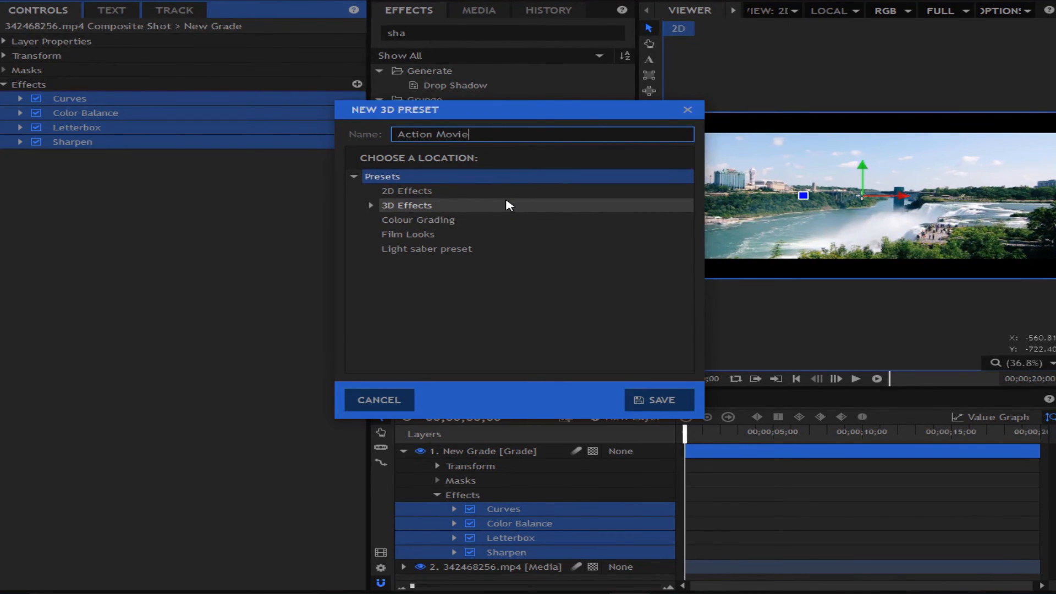
click(378, 399)
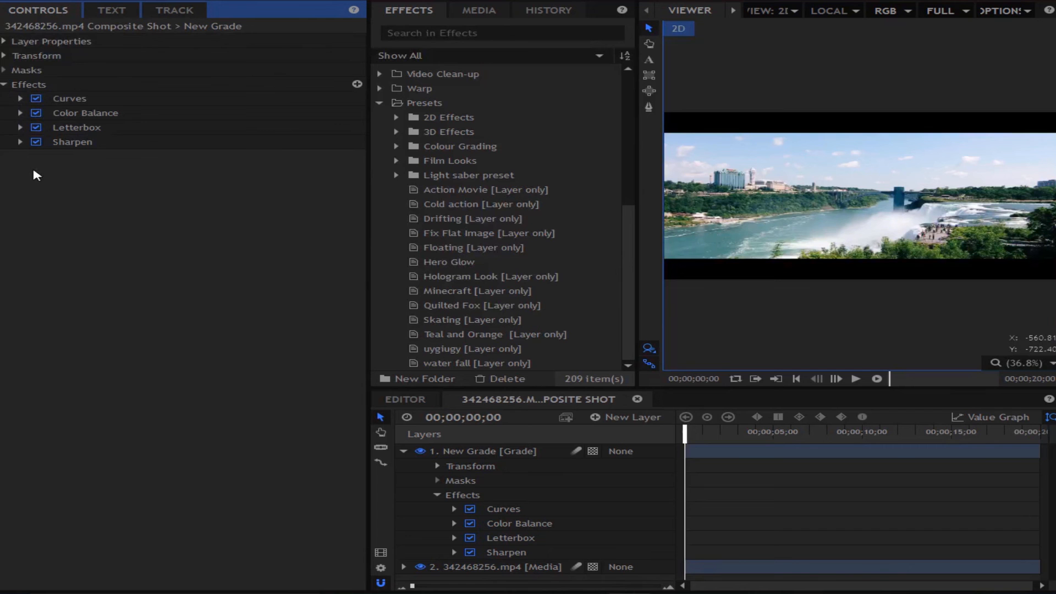
mouse_move(64, 176)
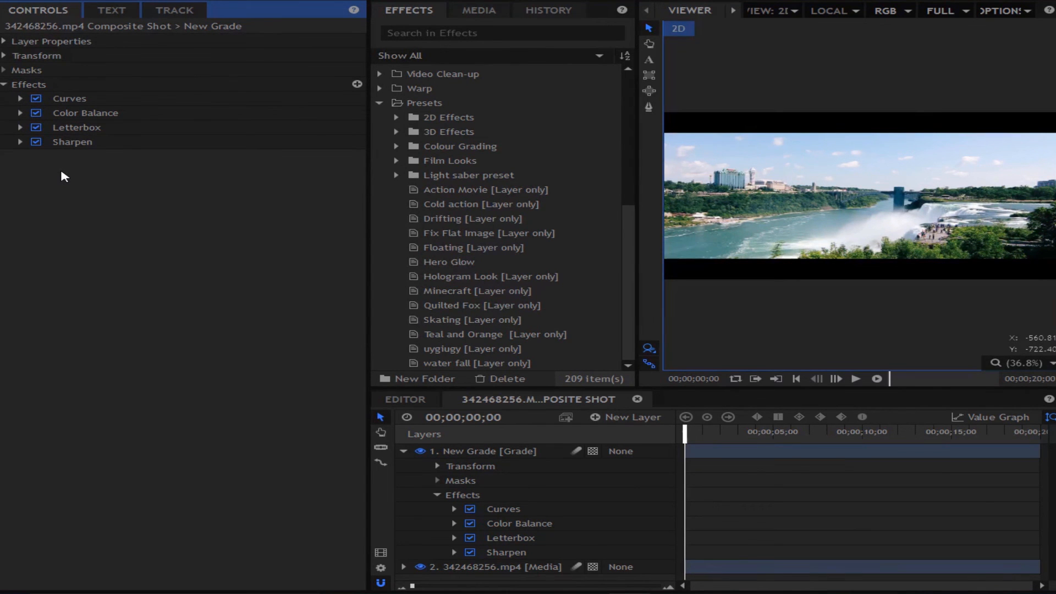